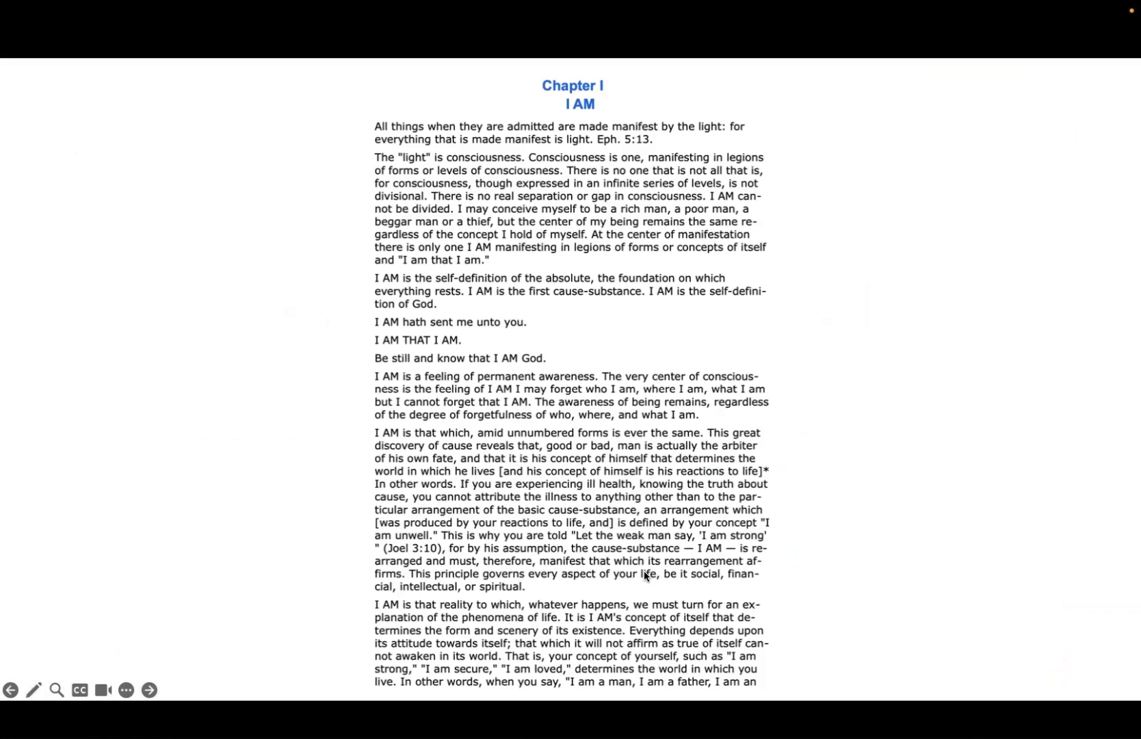
pyautogui.moveTo(968, 418)
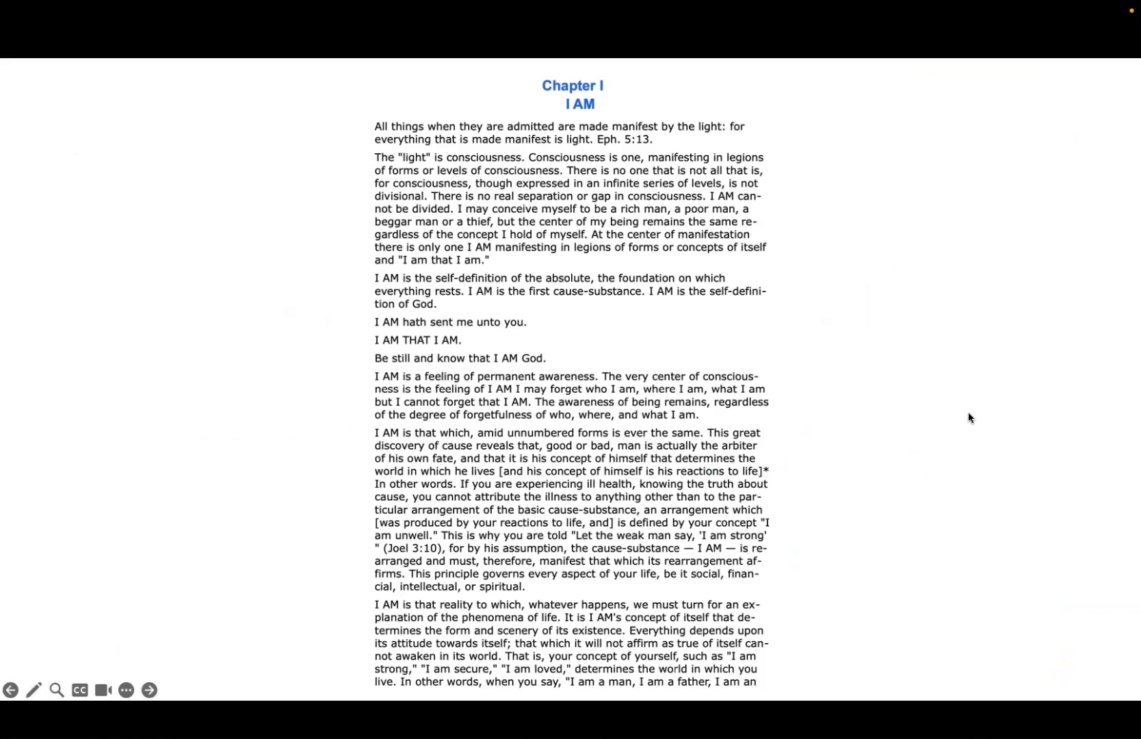
pyautogui.moveTo(909, 366)
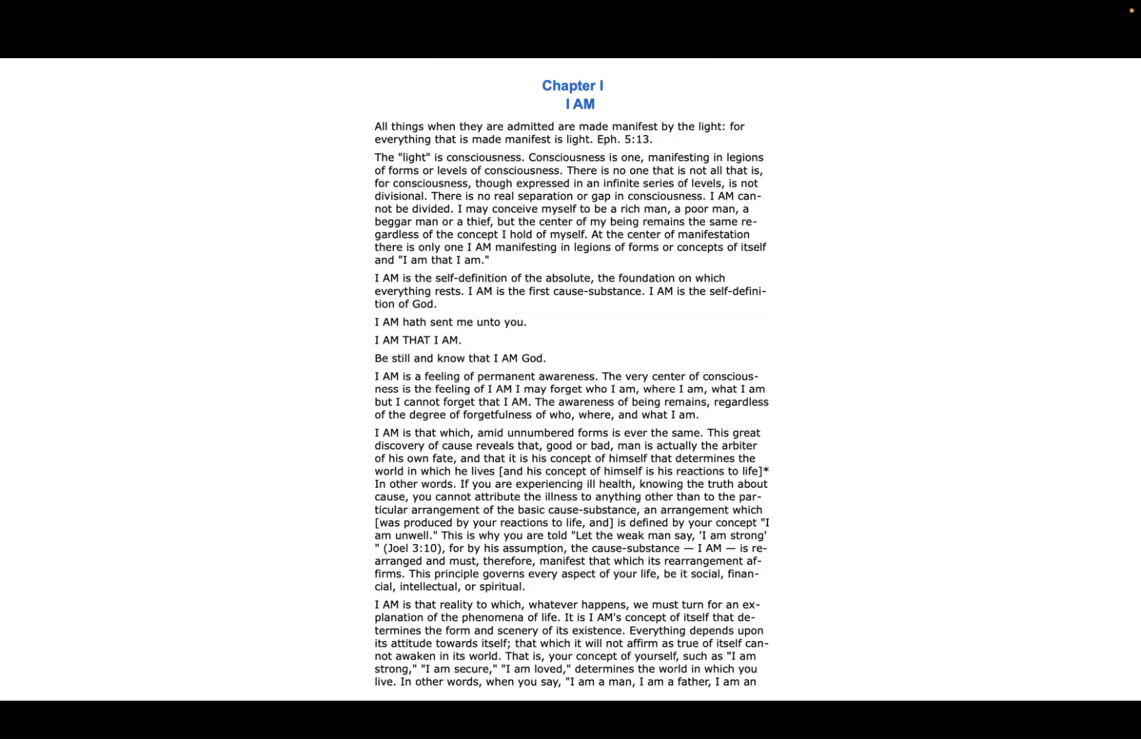
pyautogui.moveTo(840, 476)
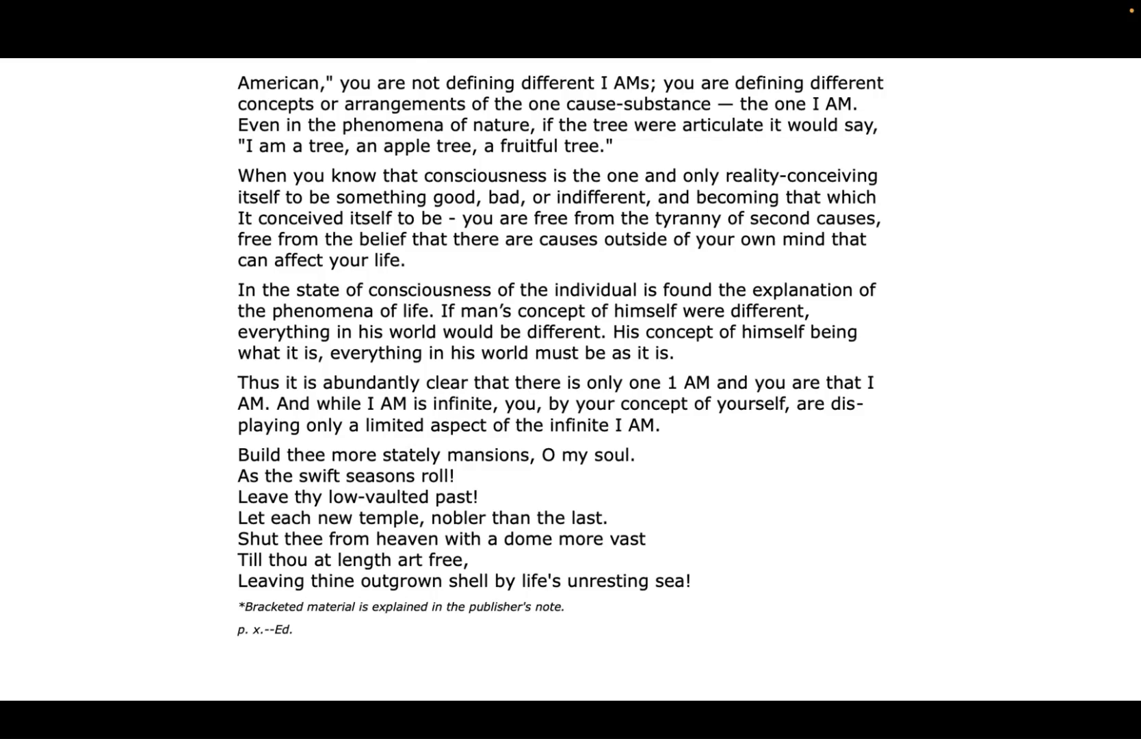
pyautogui.moveTo(933, 380)
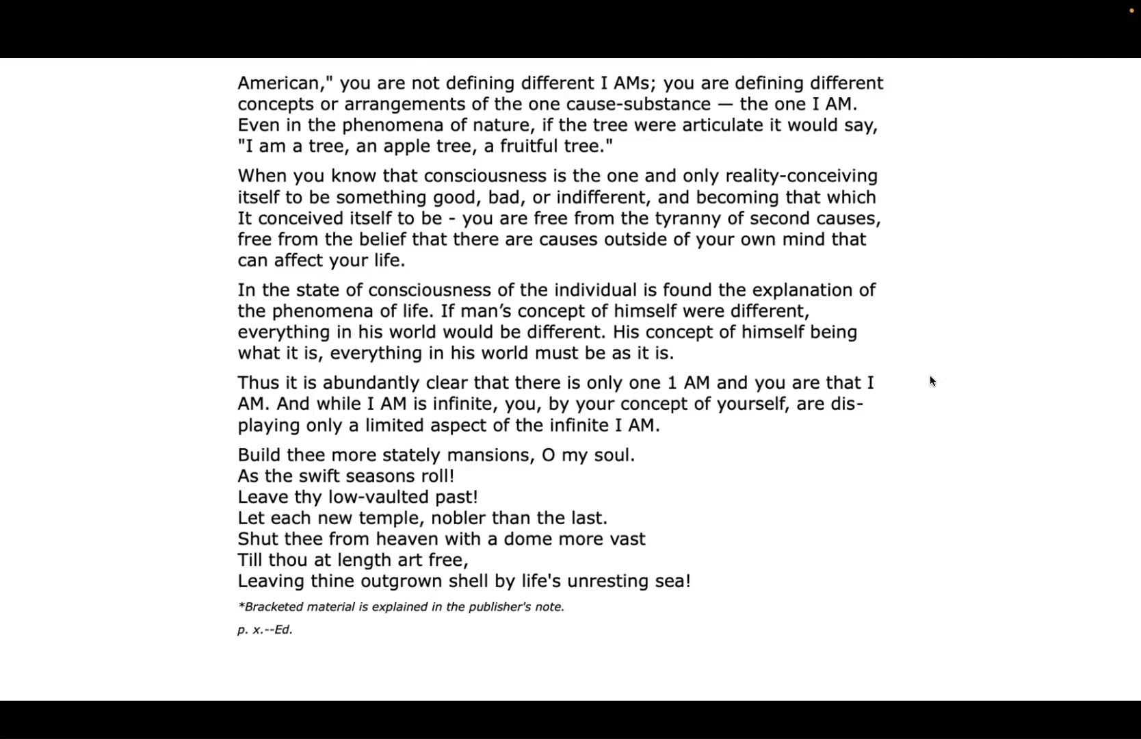